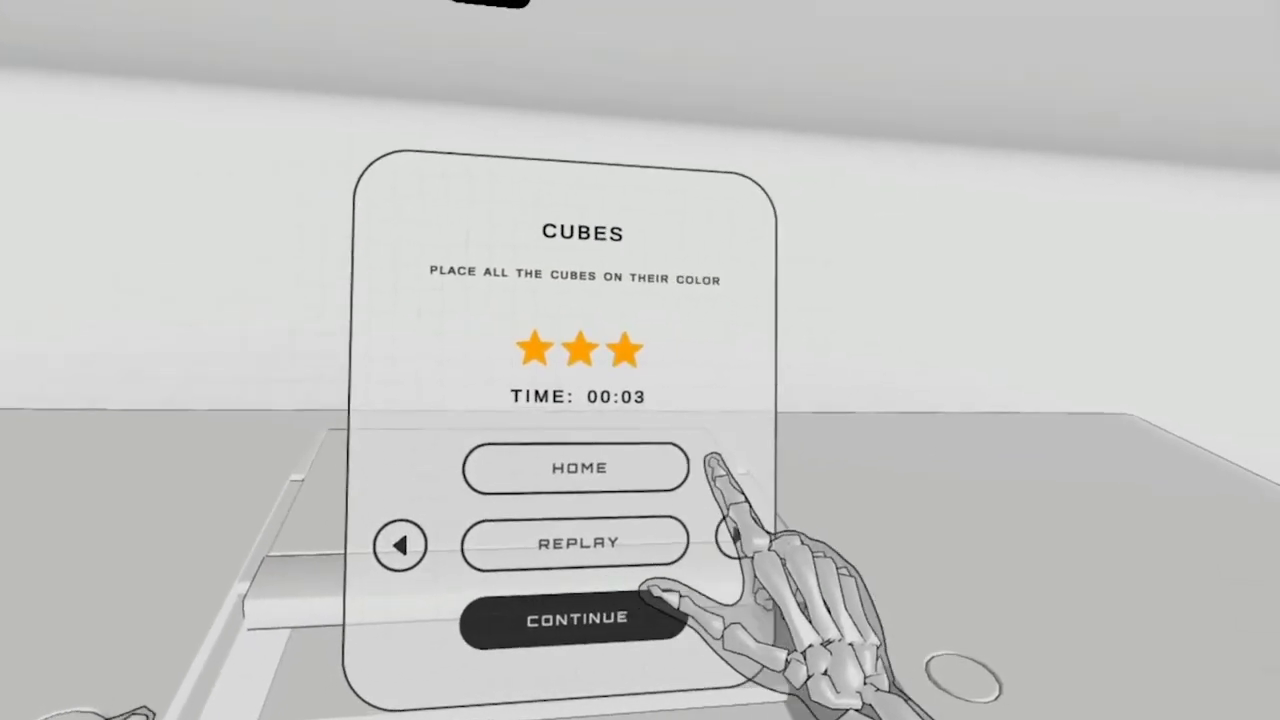
# - Leave the three-star Cubes results for the title screen via HOME
pyautogui.click(574, 617)
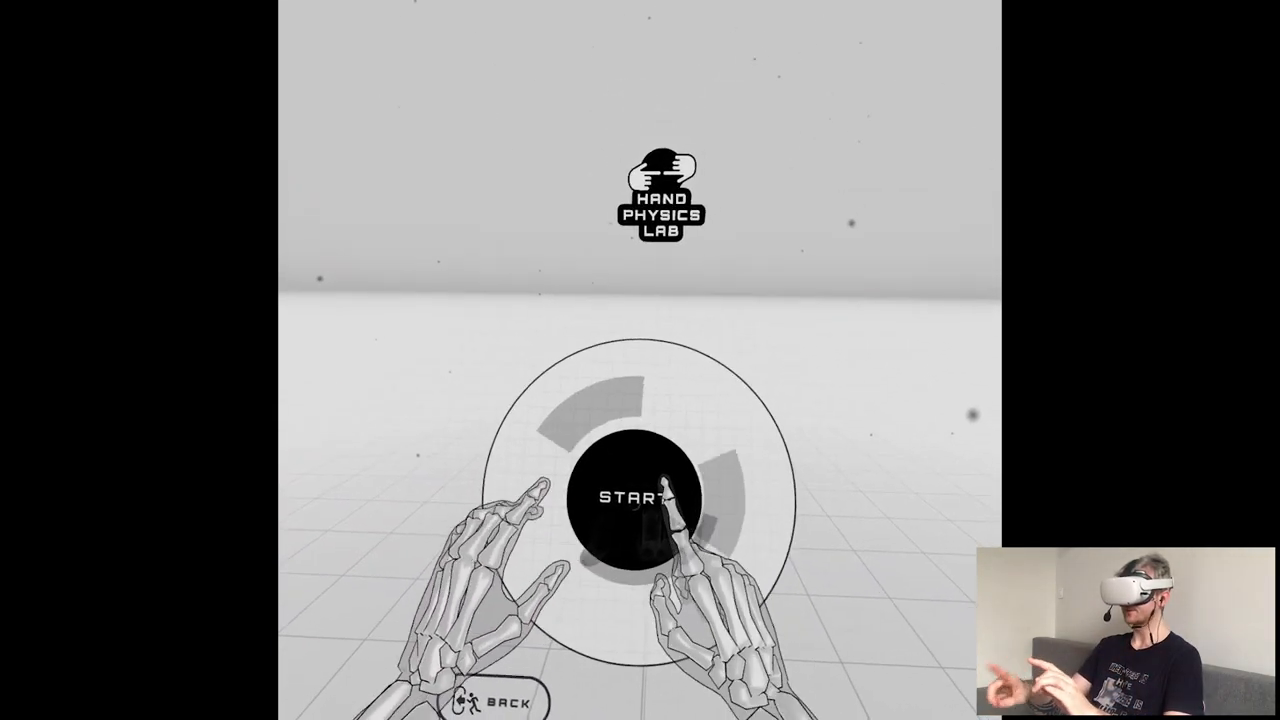
# - Start the game and accept the calibrated body height
pyautogui.click(640, 498)
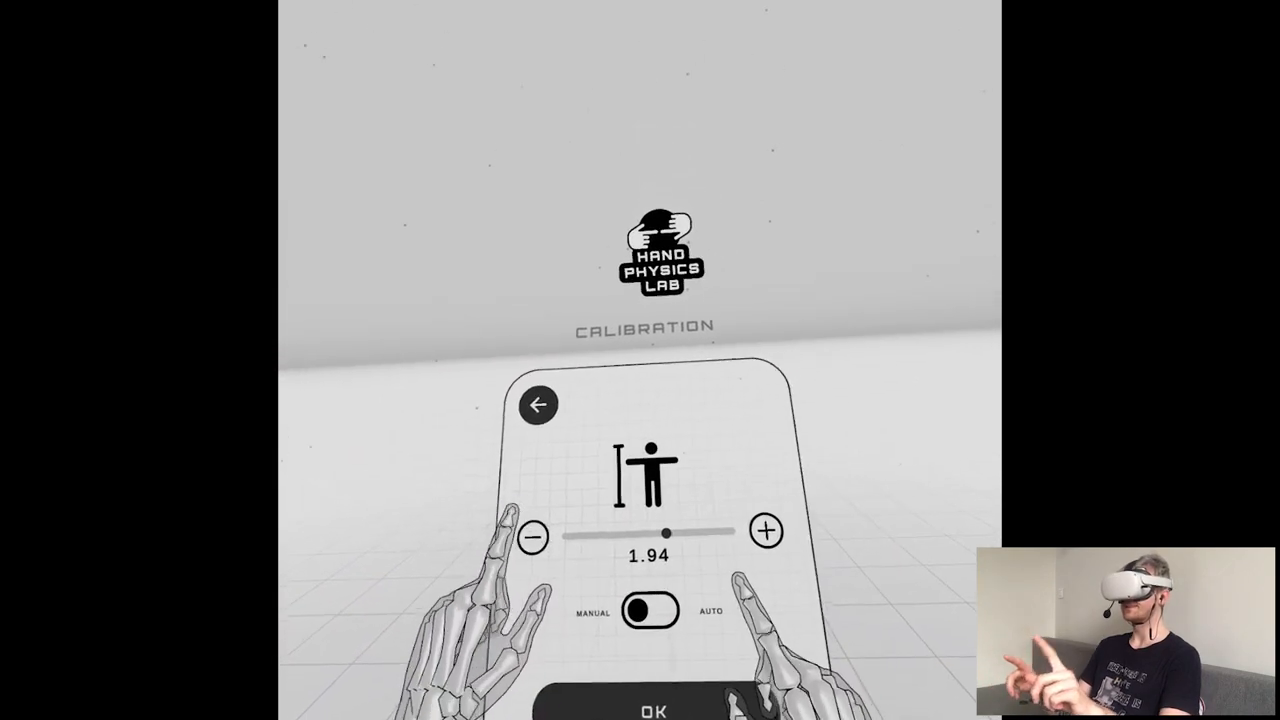
pyautogui.click(531, 536)
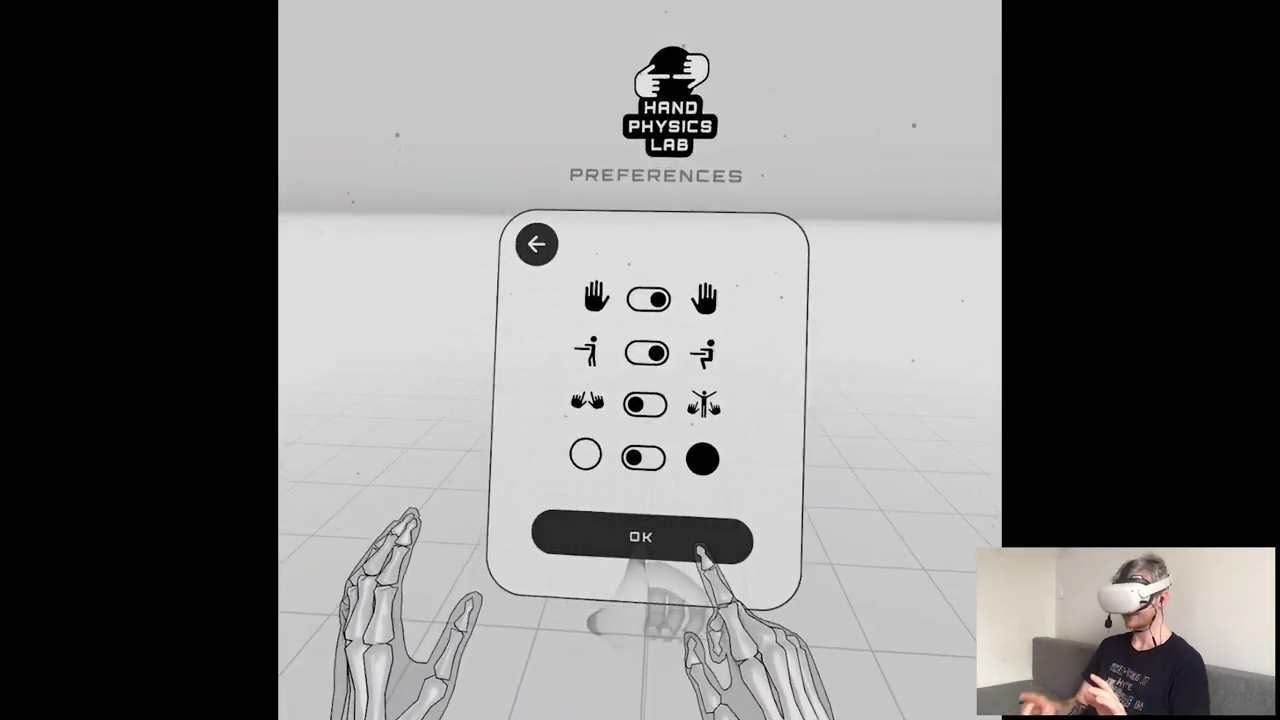
# - Confirm the Preferences settings and the zero Play Zone offsets
pyautogui.click(640, 537)
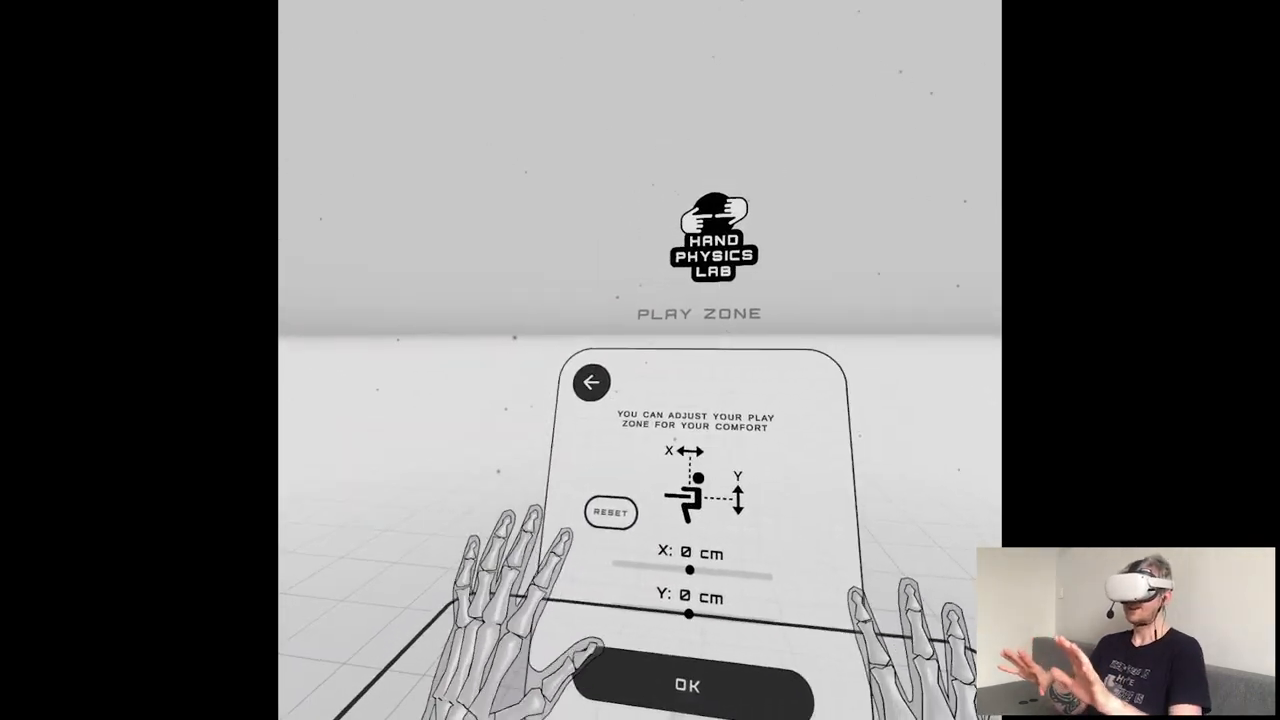
pyautogui.click(686, 686)
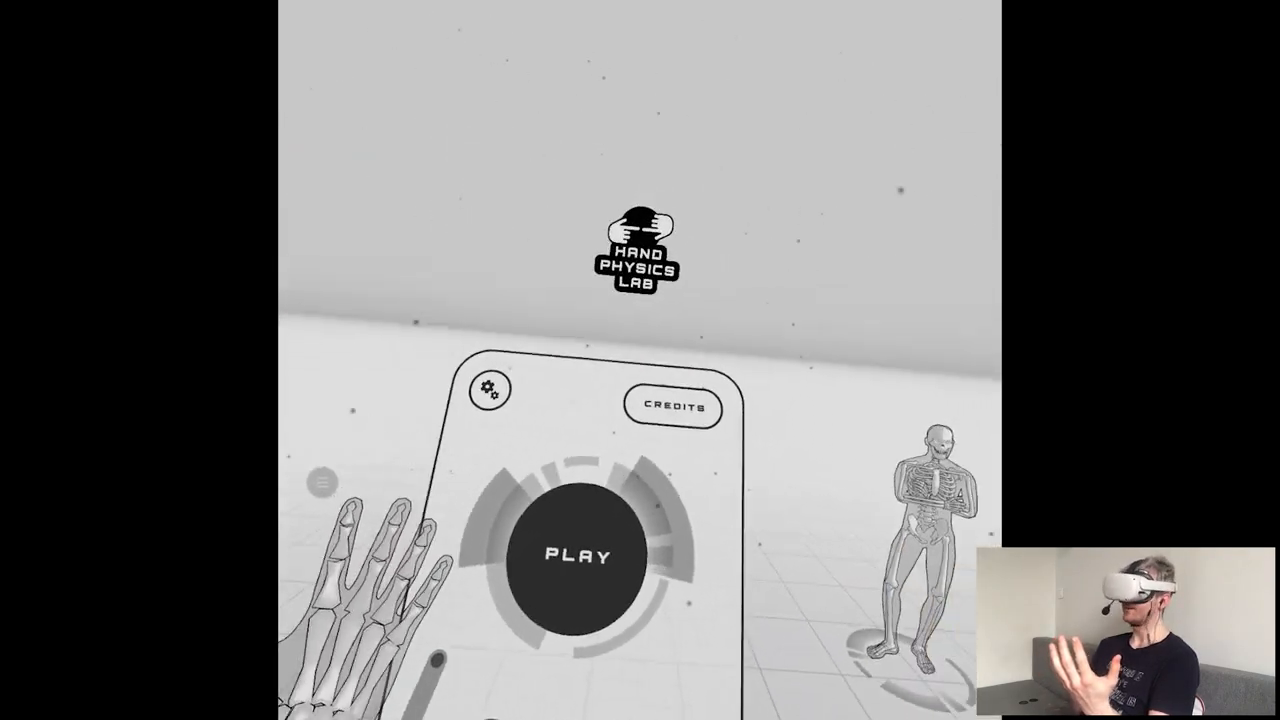
# - Launch puzzle level 1, Press the Button, from Play > Puzzles
pyautogui.click(581, 557)
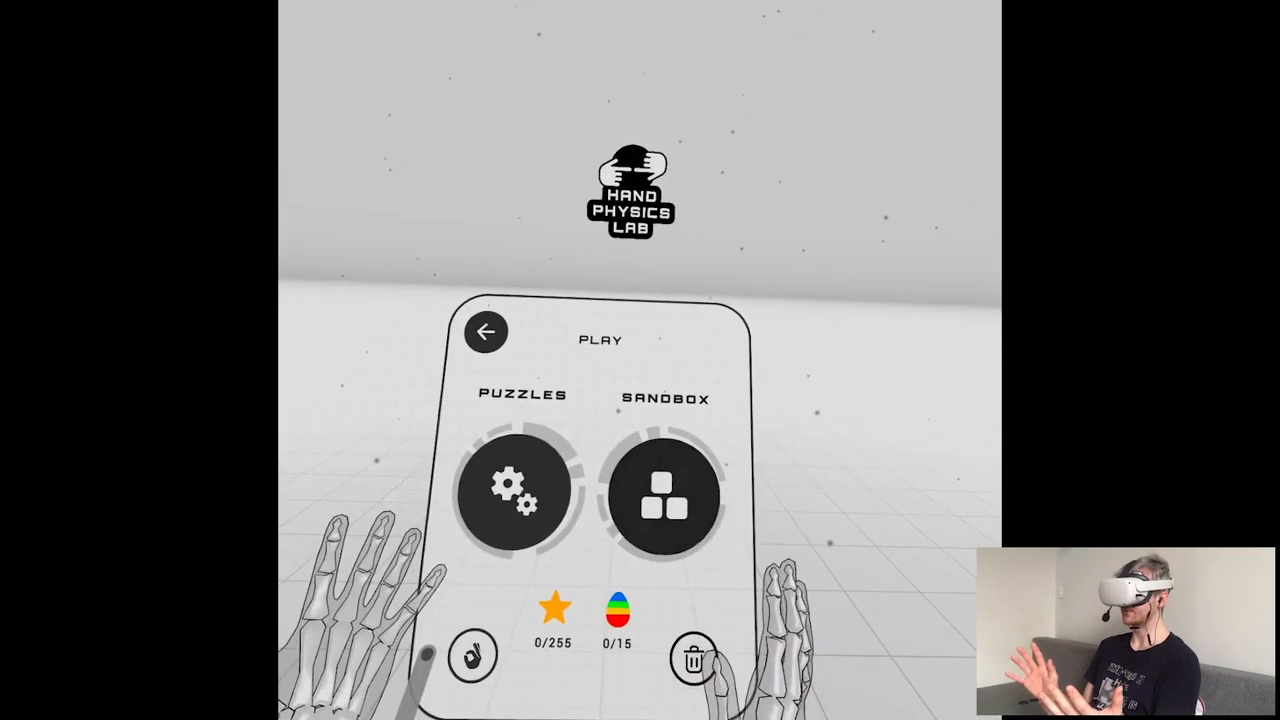
pyautogui.moveTo(640, 420)
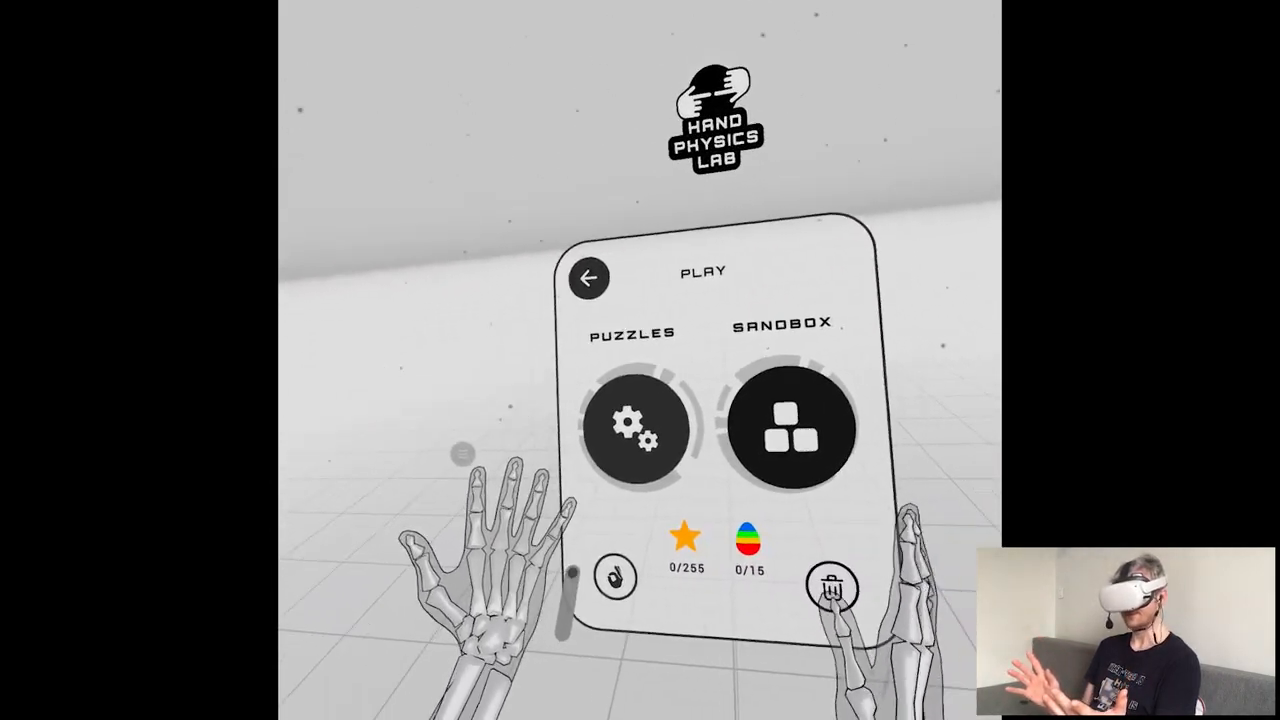
pyautogui.click(630, 430)
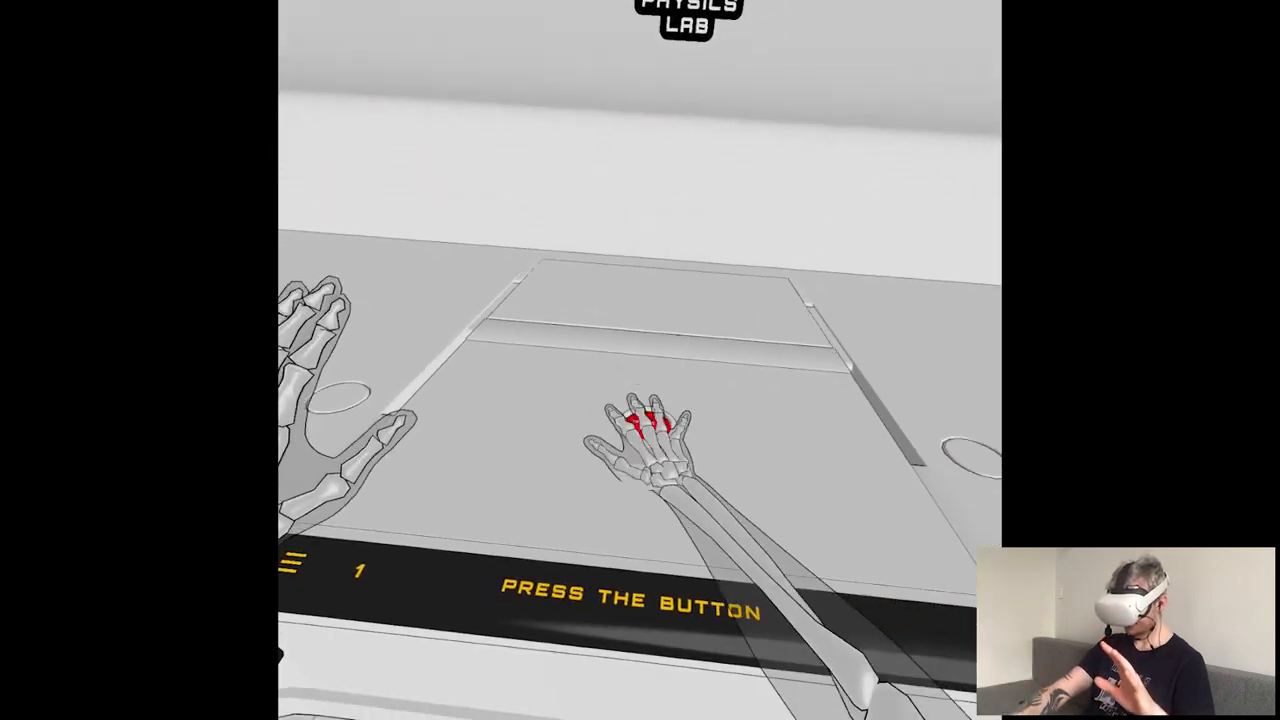
# - Clear Press the Button, More Buttons and Cubes, then continue to the next puzzle
pyautogui.click(645, 430)
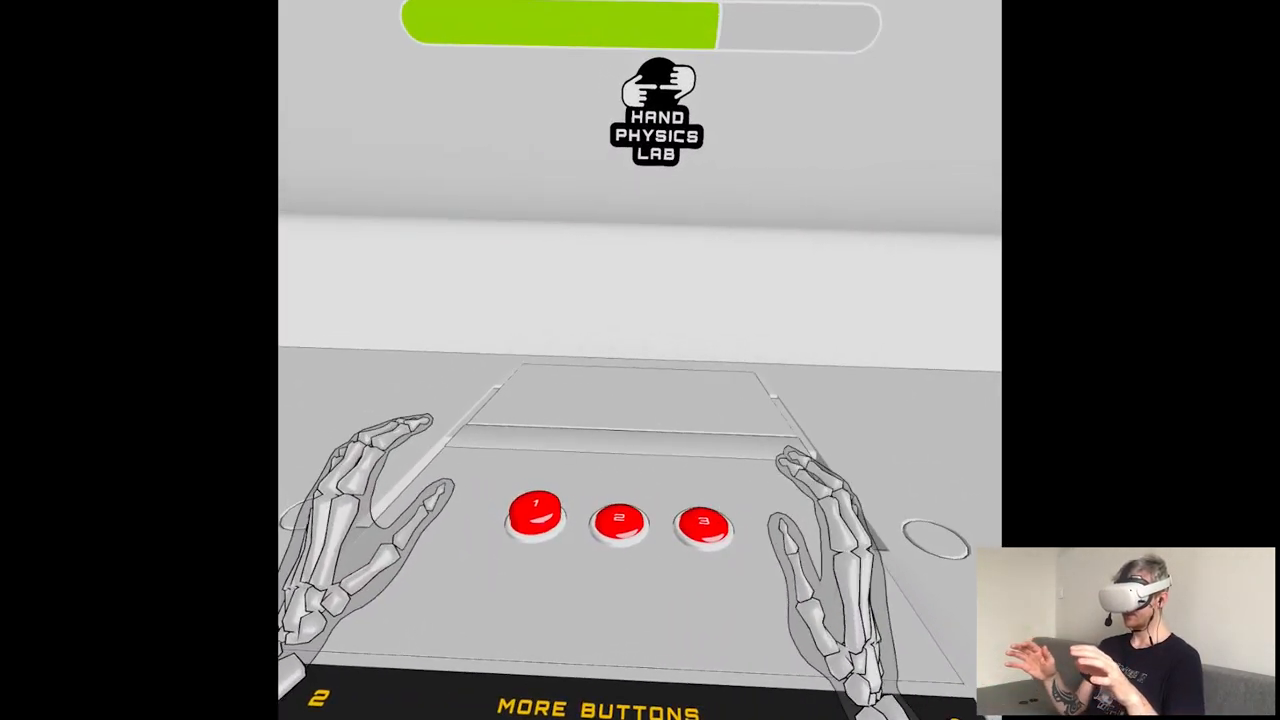
pyautogui.click(707, 525)
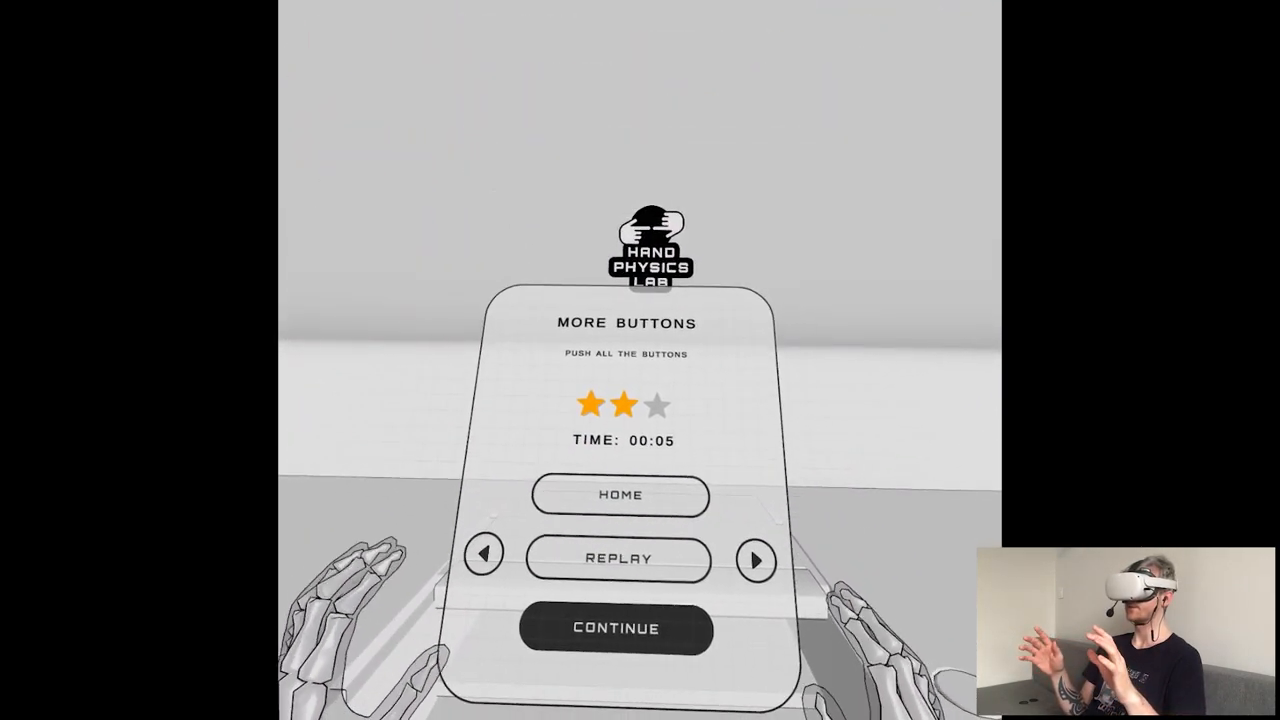
pyautogui.click(616, 629)
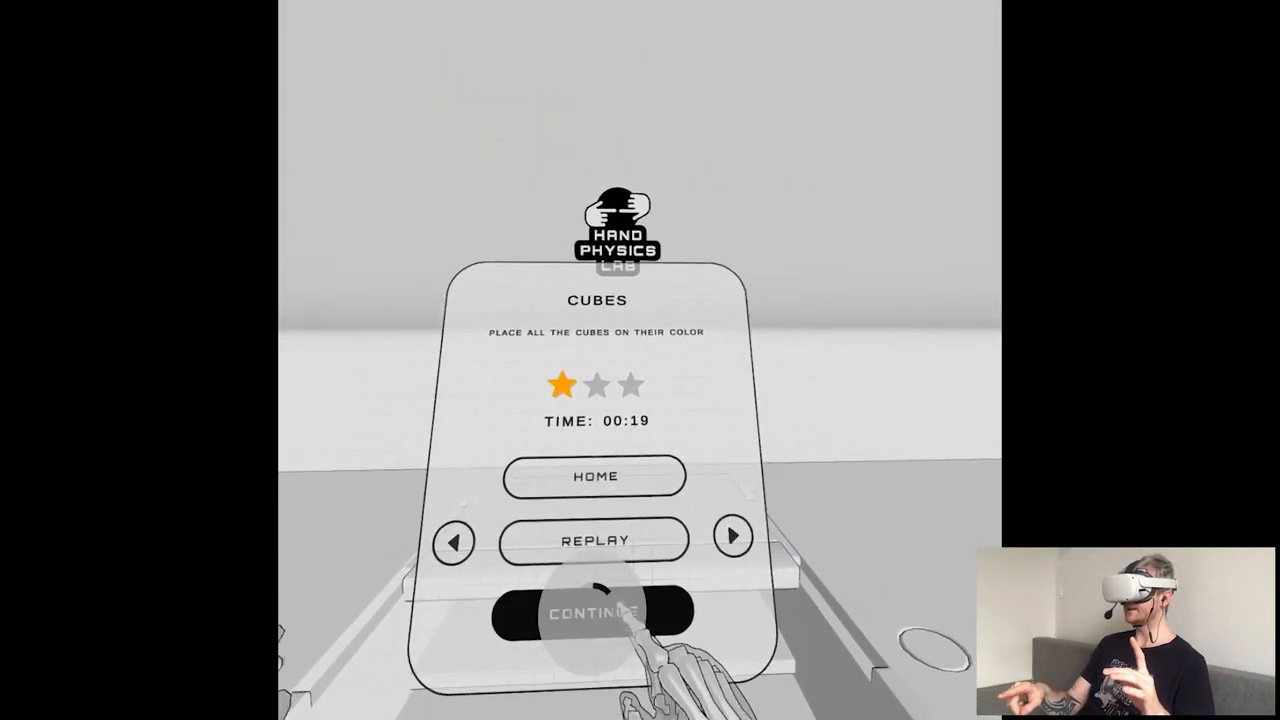
pyautogui.click(595, 611)
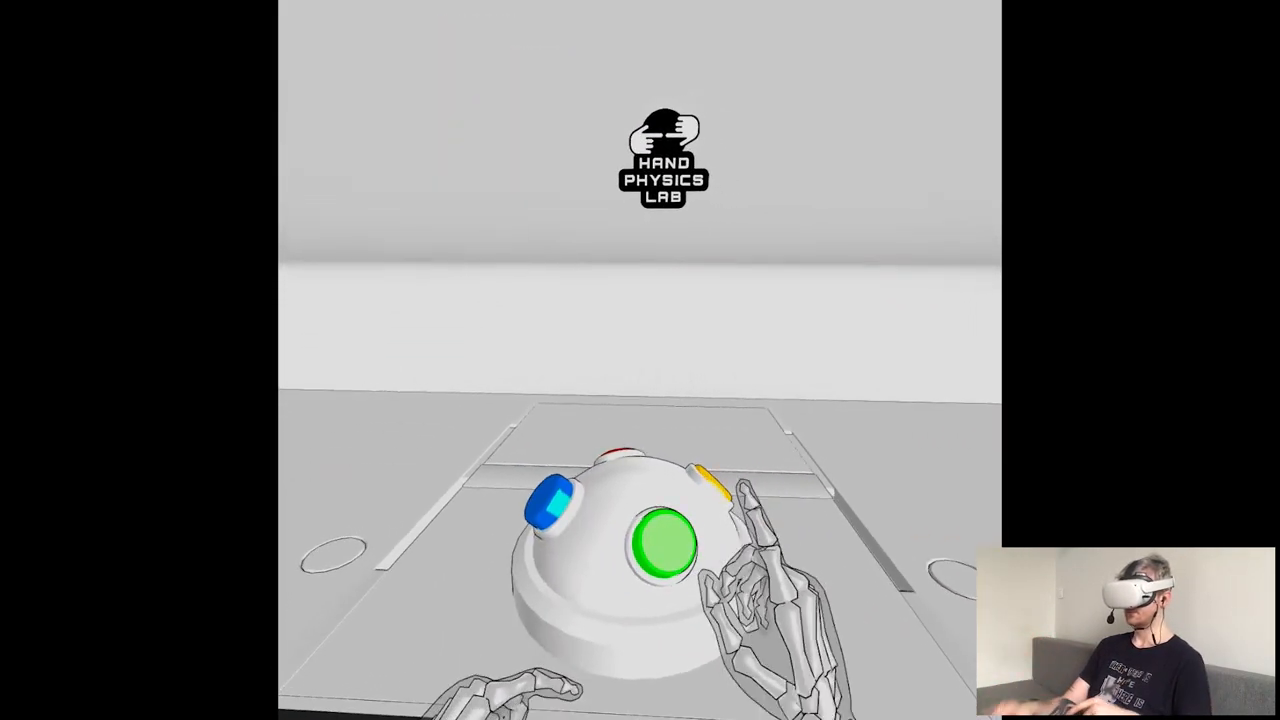
# - Exit to the main menu, browse Sandbox activities, then back to Puzzles-or-Sandbox
pyautogui.click(660, 545)
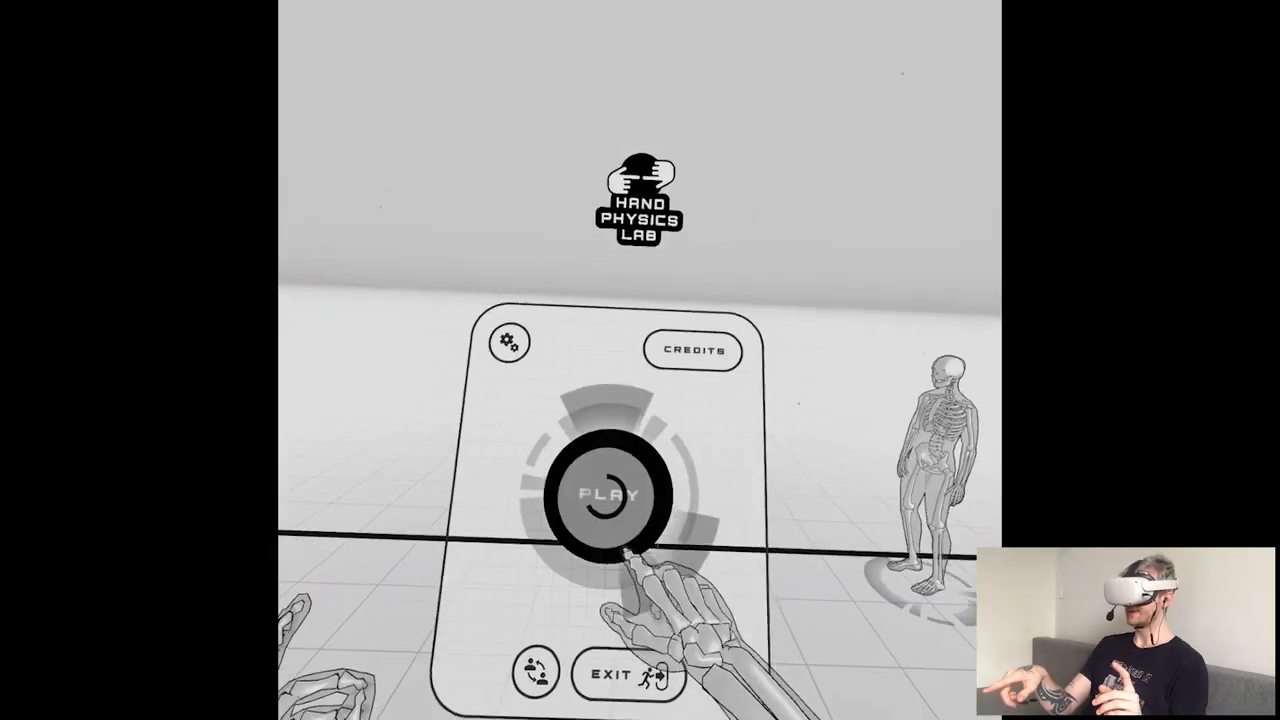
pyautogui.click(610, 495)
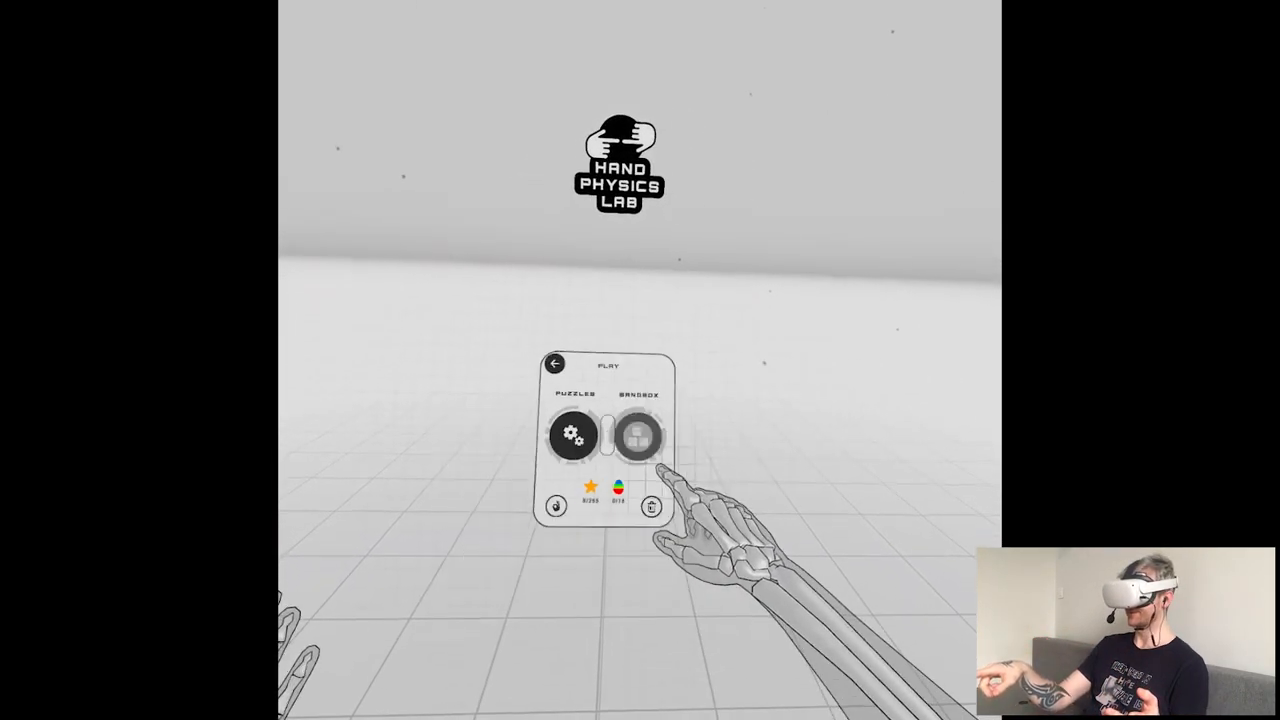
pyautogui.click(638, 432)
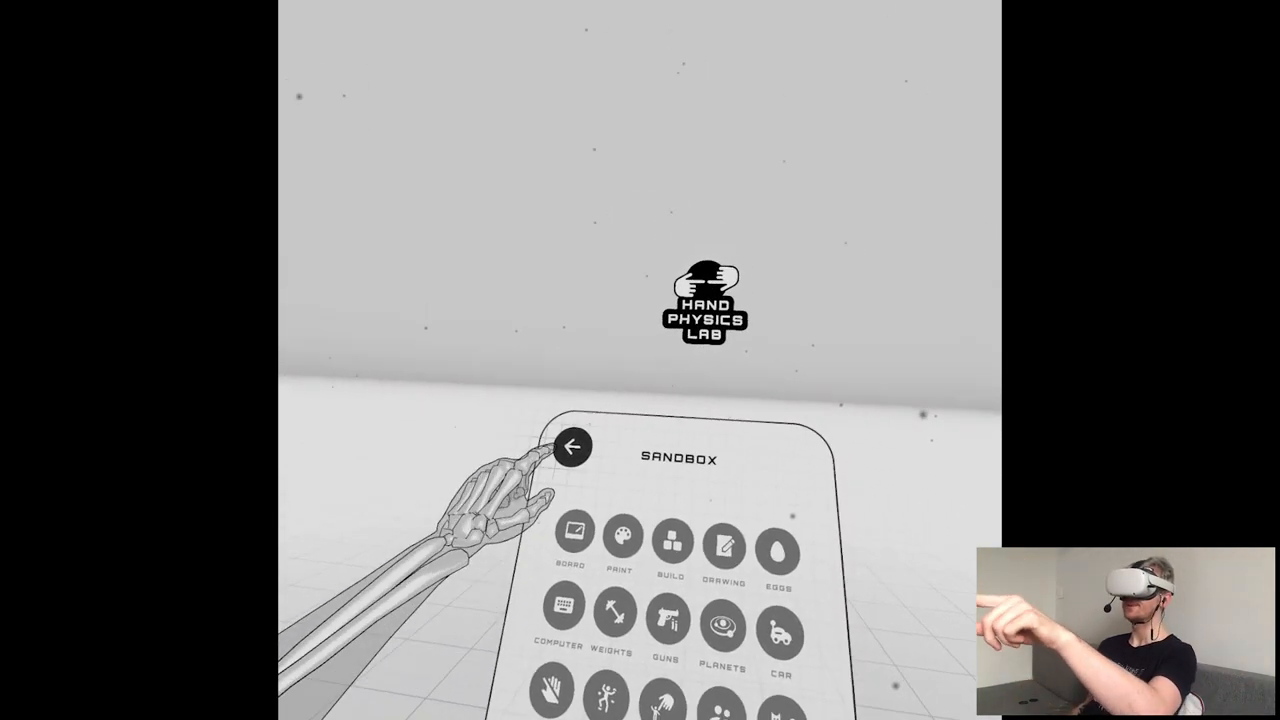
pyautogui.click(573, 447)
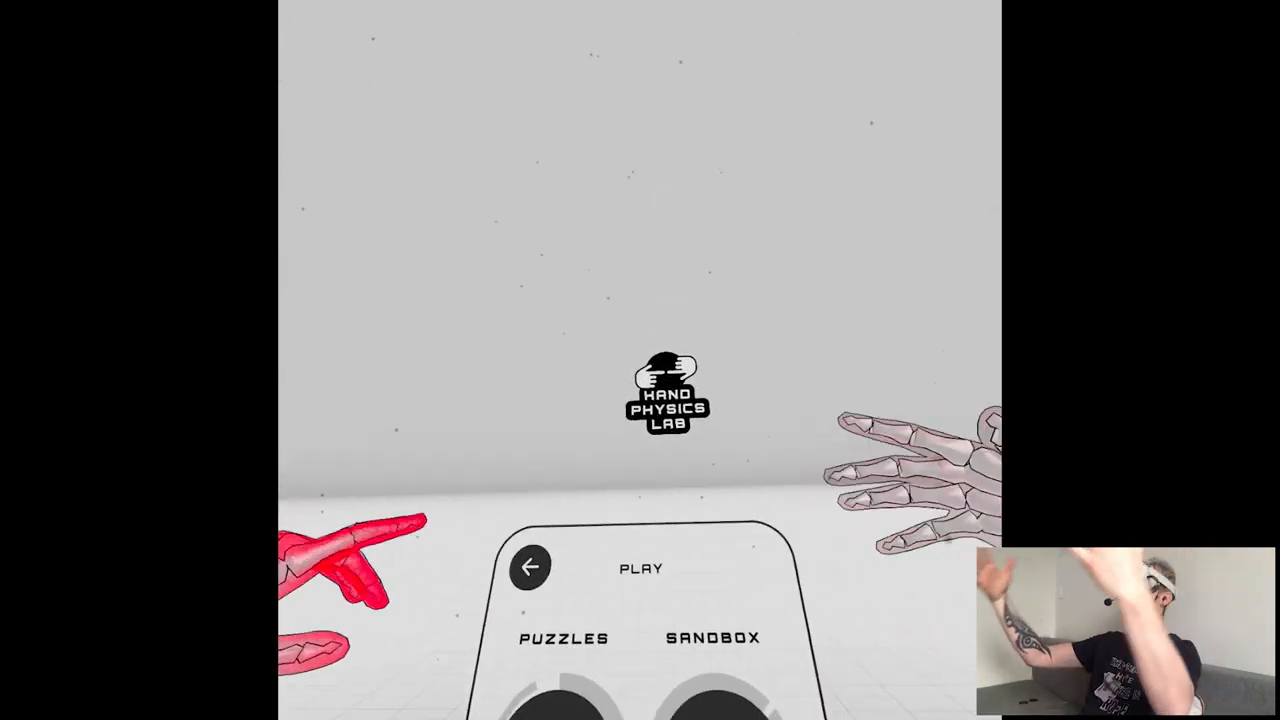
# - Open the Puzzles list and play the Sliding Cubes level
pyautogui.click(560, 638)
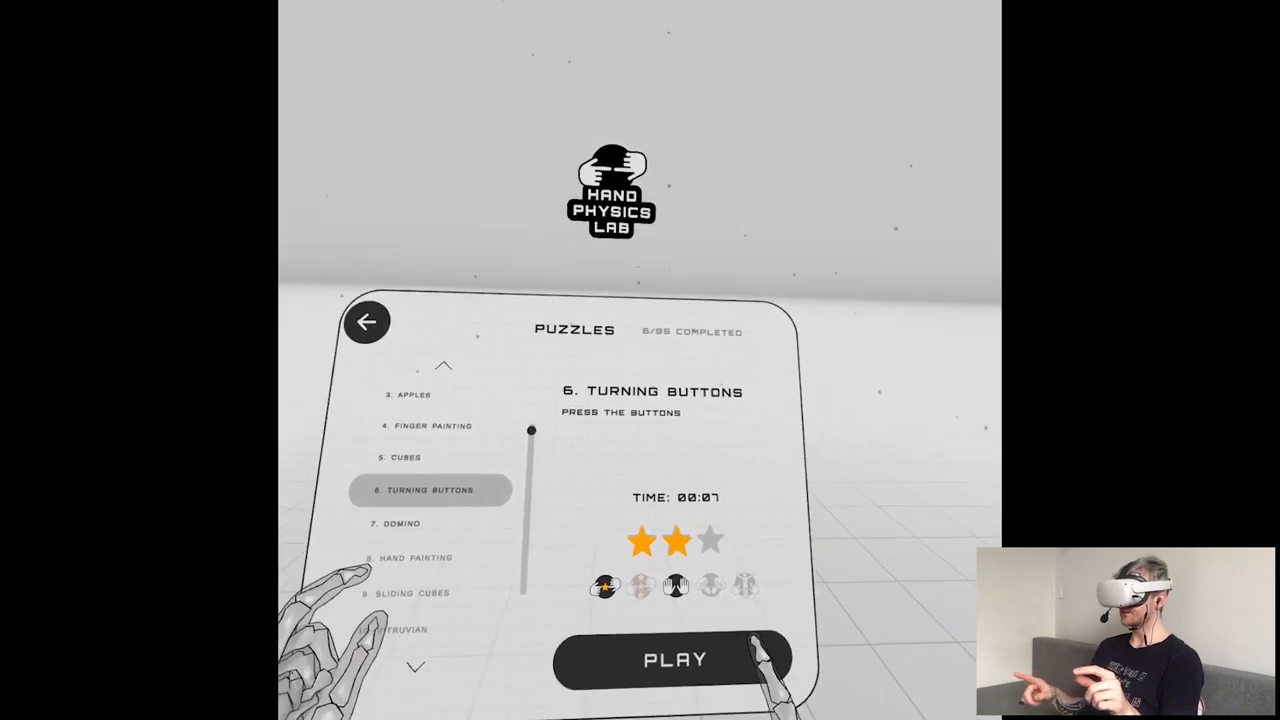
pyautogui.click(675, 658)
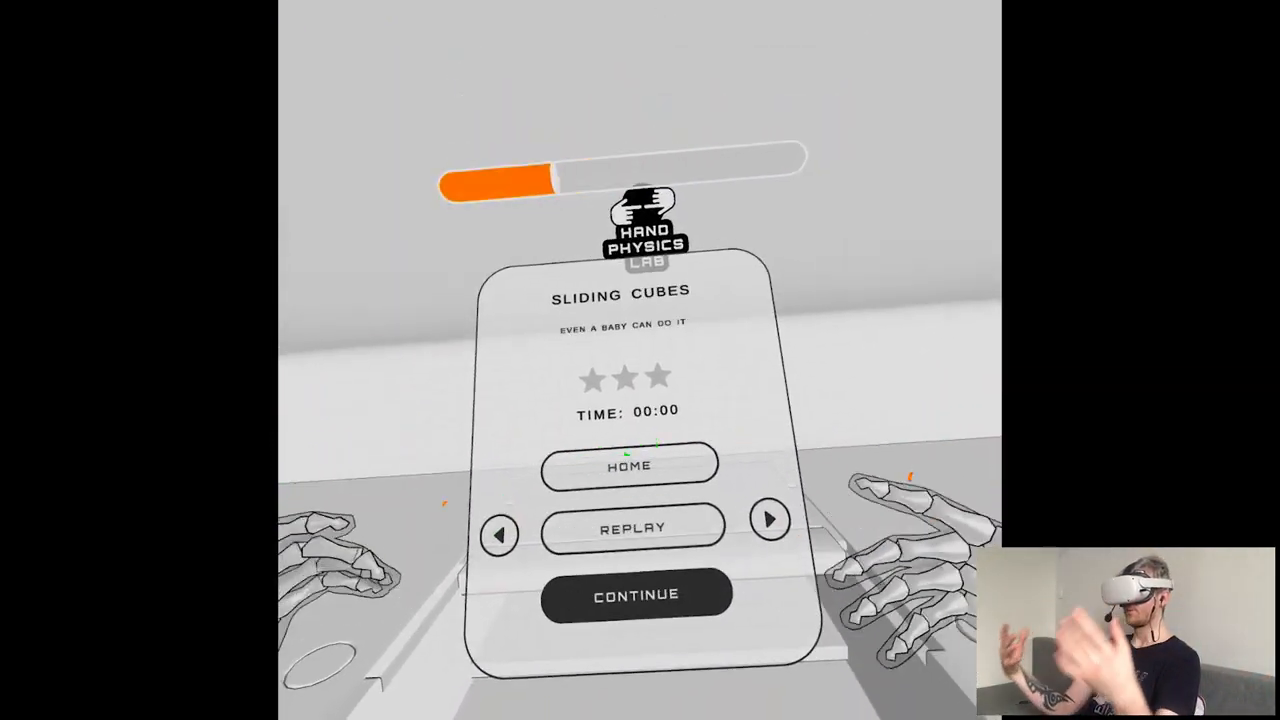
# - Continue into the Sliding Cubes puzzle and play it
pyautogui.click(636, 593)
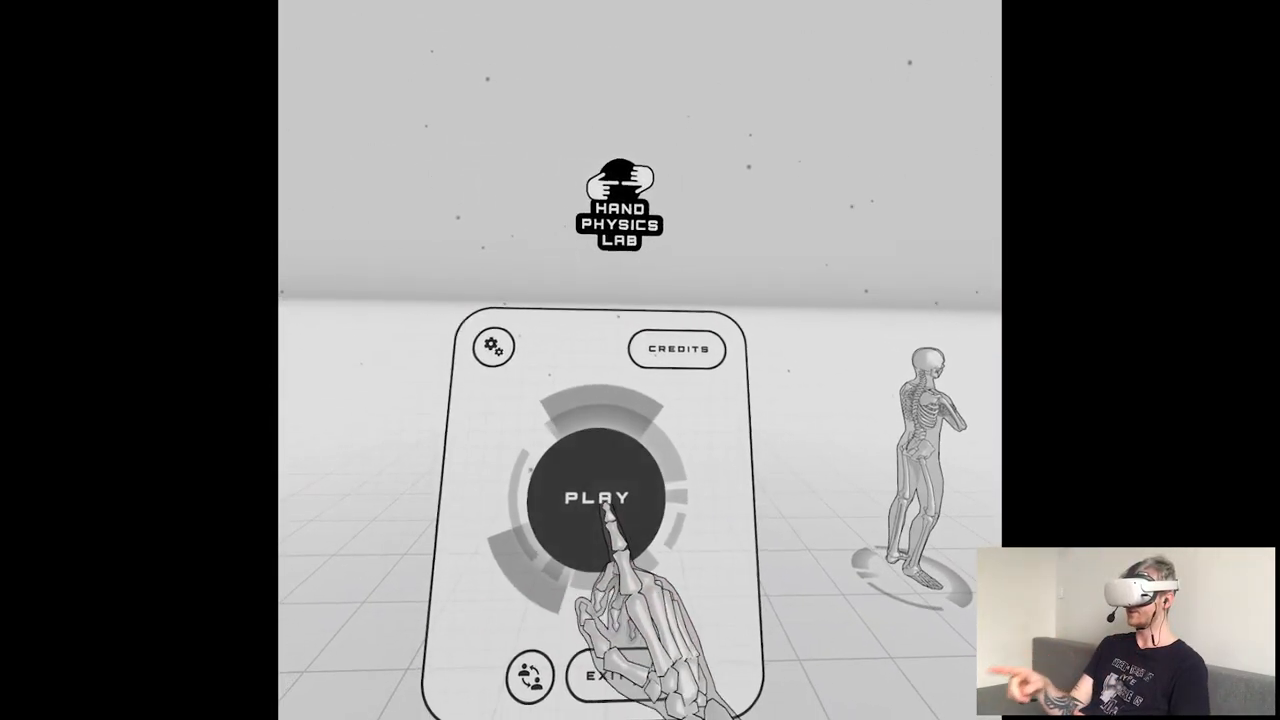
# - Reopen the Puzzles list, now showing 11 of 85 completed
pyautogui.click(605, 495)
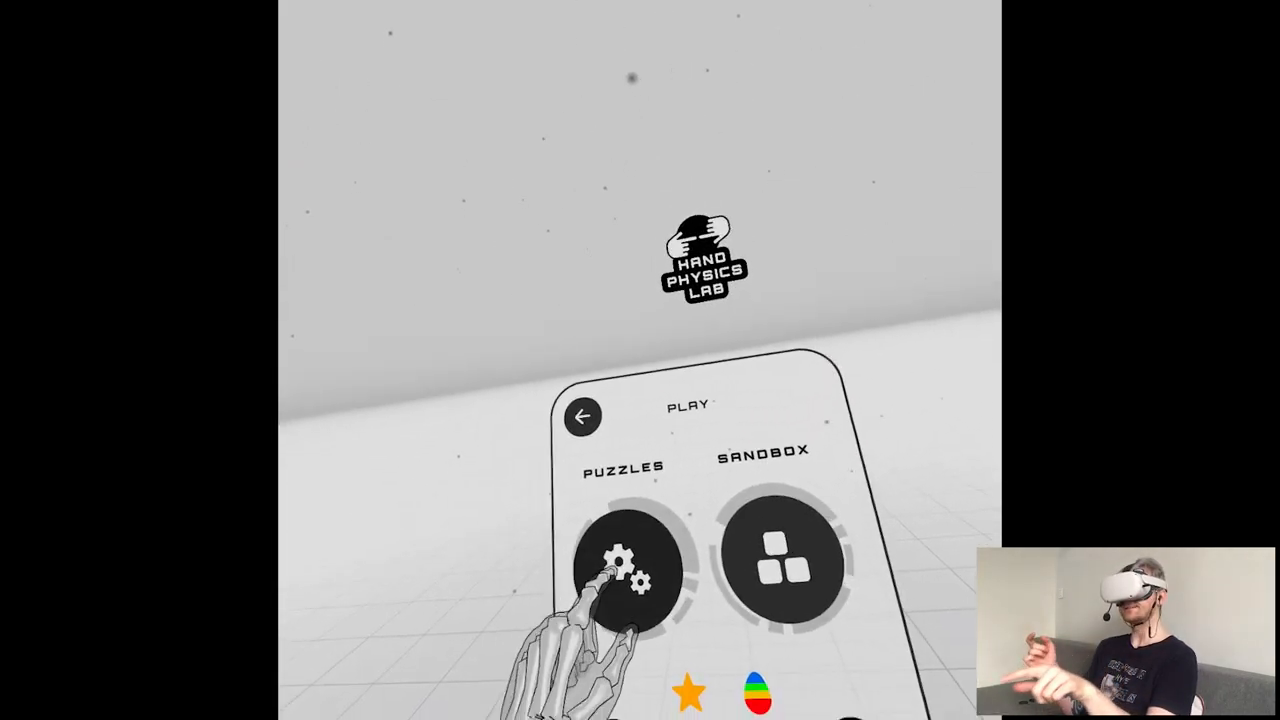
pyautogui.click(627, 560)
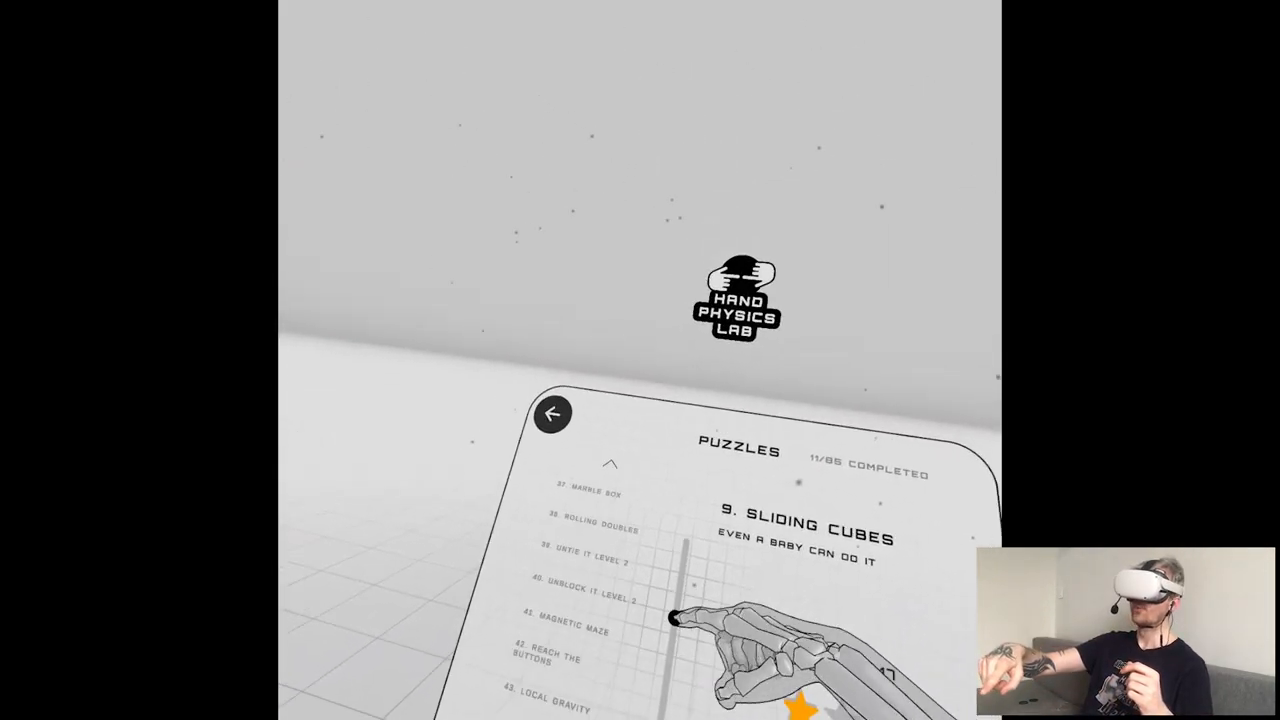